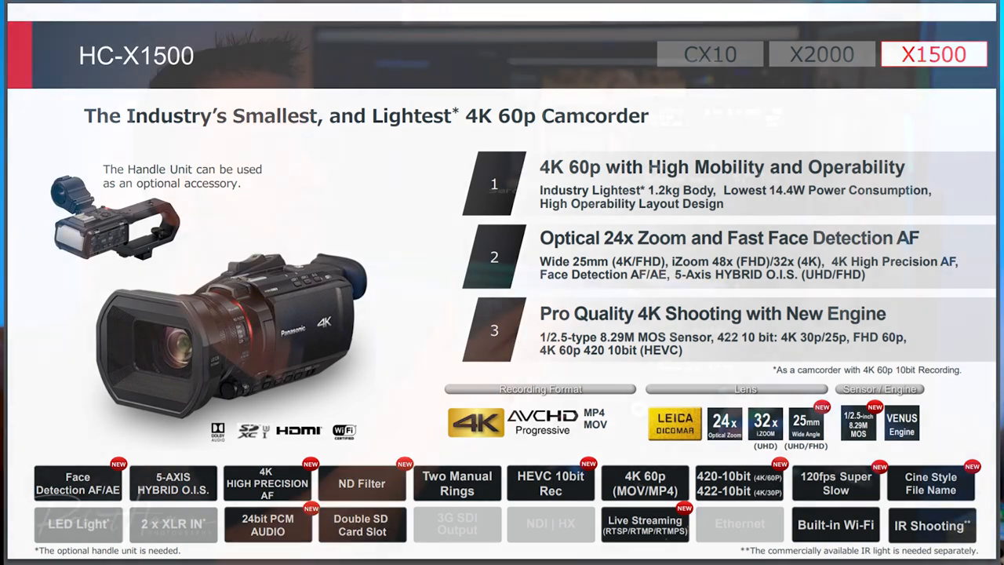
Advance from the AG-CX10 spec slide to the four-model comparison chart.
click(822, 55)
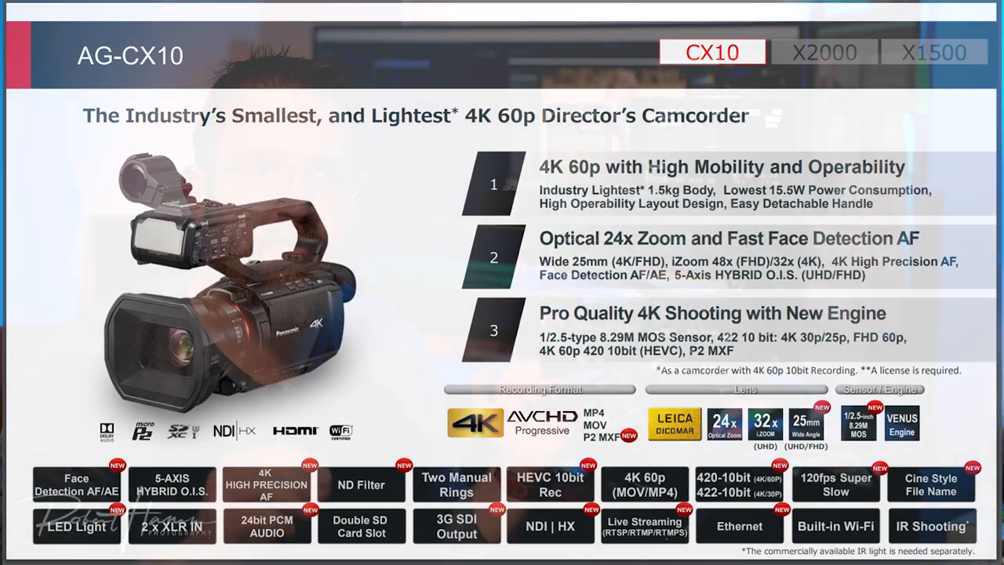
key(Right)
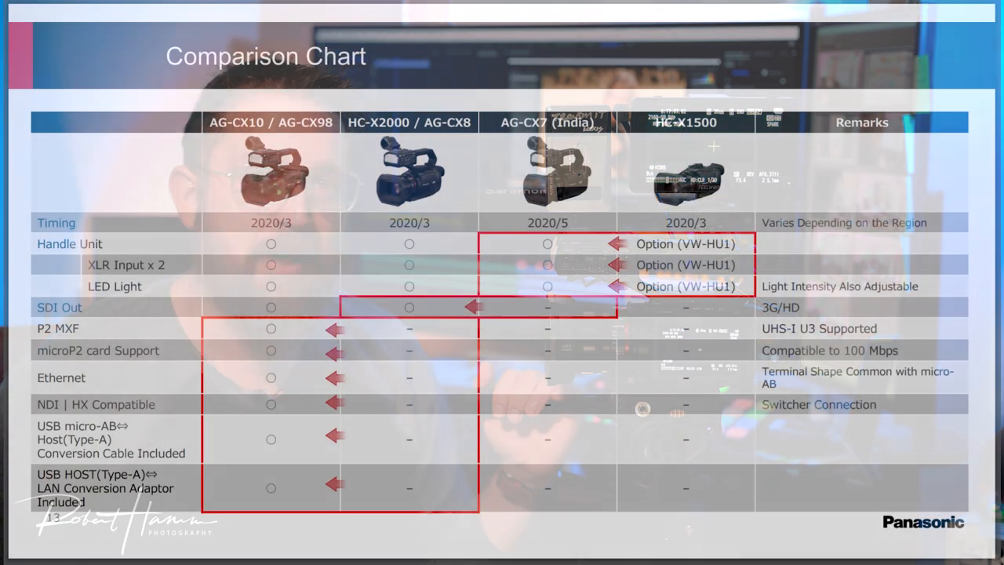